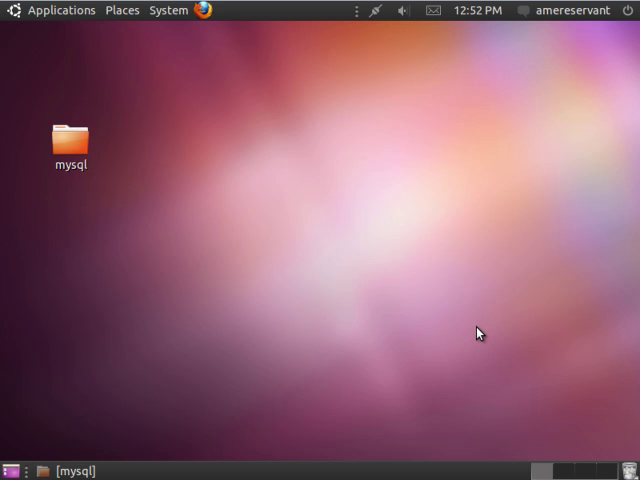
pyautogui.moveTo(342, 310)
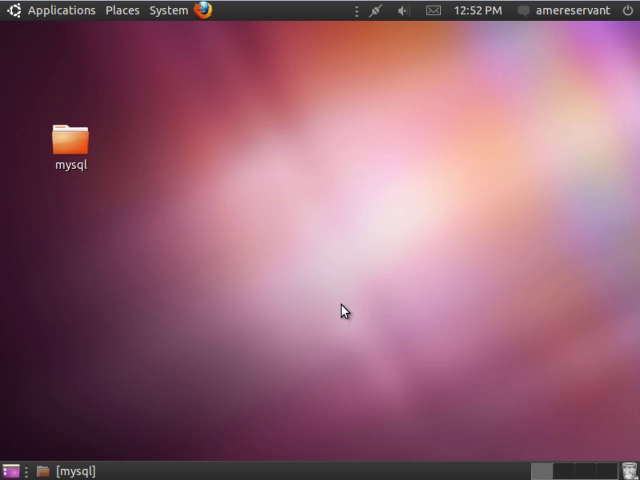
pyautogui.moveTo(240, 248)
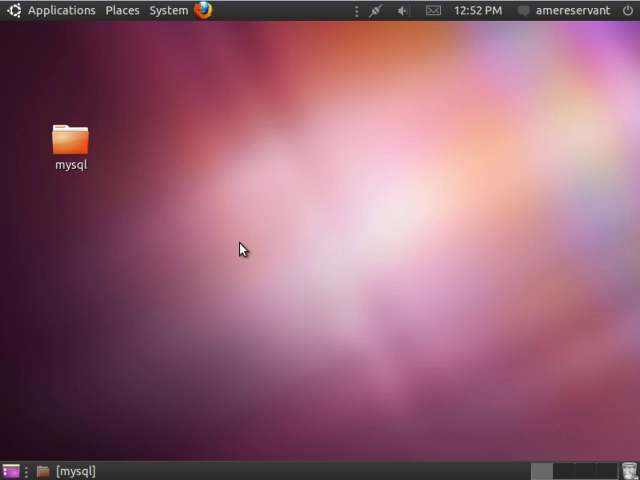
pyautogui.moveTo(296, 126)
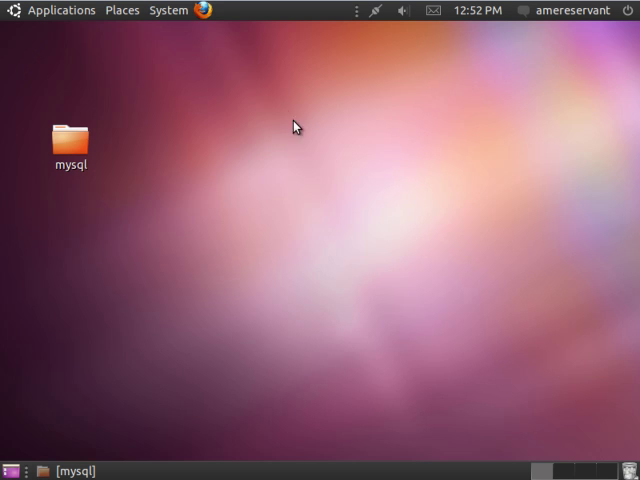
pyautogui.moveTo(292, 140)
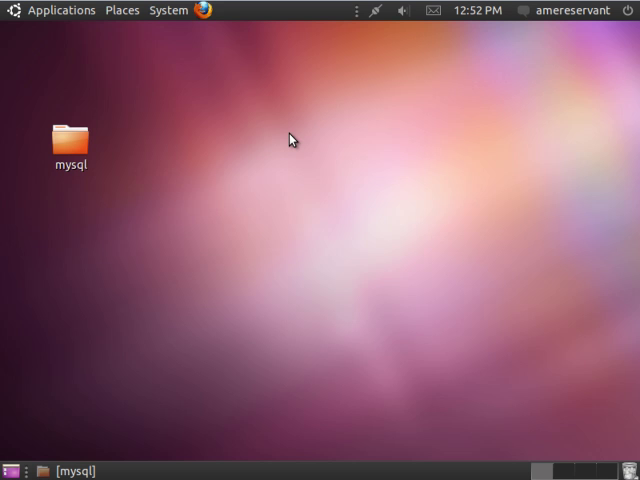
pyautogui.moveTo(252, 130)
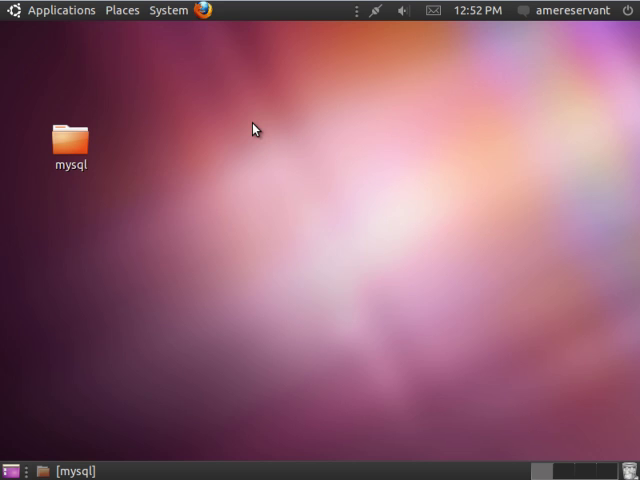
pyautogui.moveTo(268, 120)
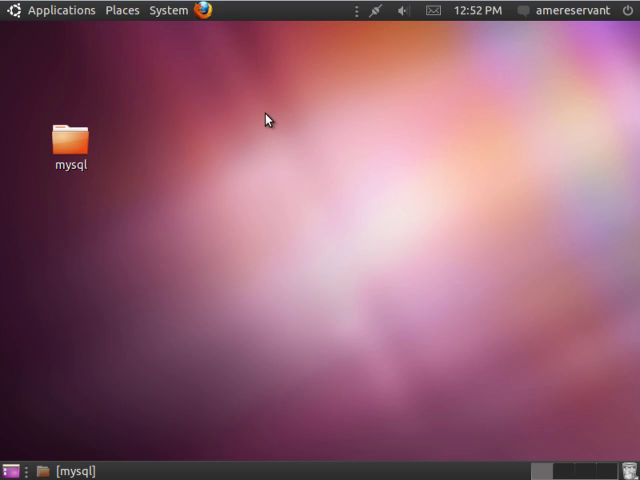
pyautogui.moveTo(252, 92)
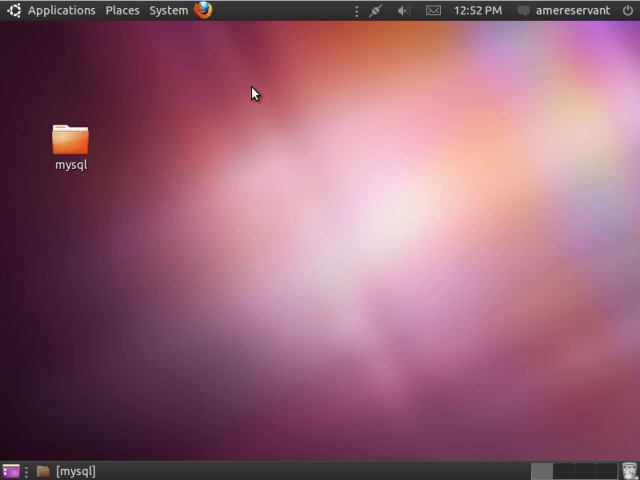
pyautogui.moveTo(152, 42)
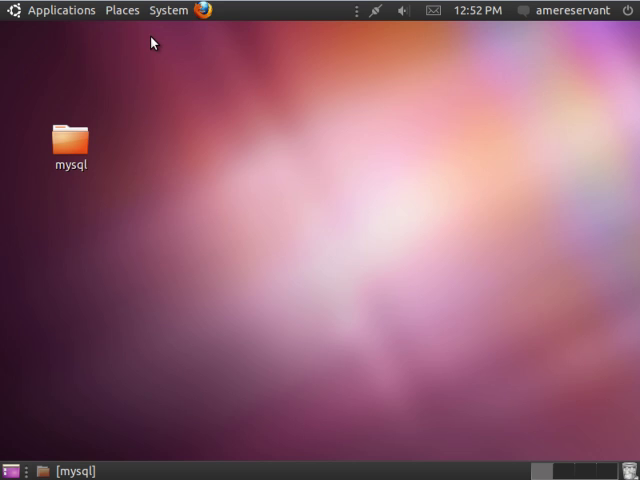
pyautogui.moveTo(148, 58)
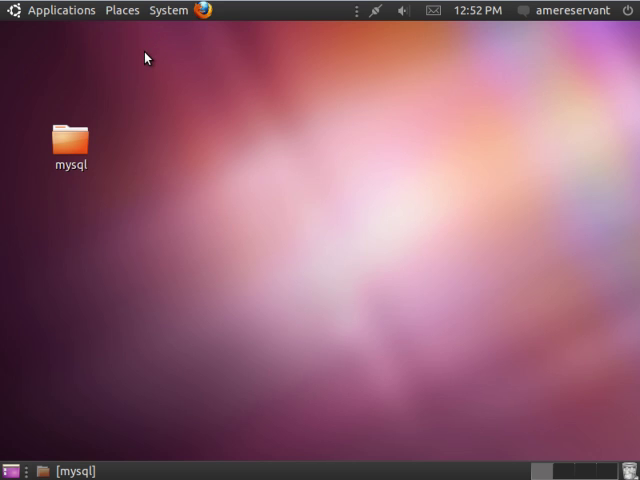
pyautogui.moveTo(152, 168)
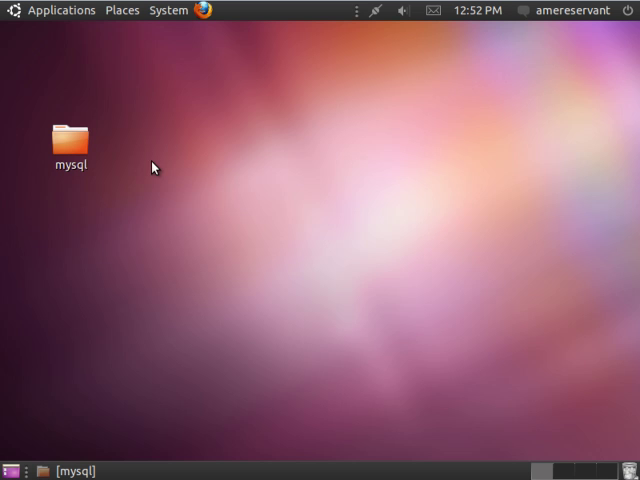
pyautogui.moveTo(108, 144)
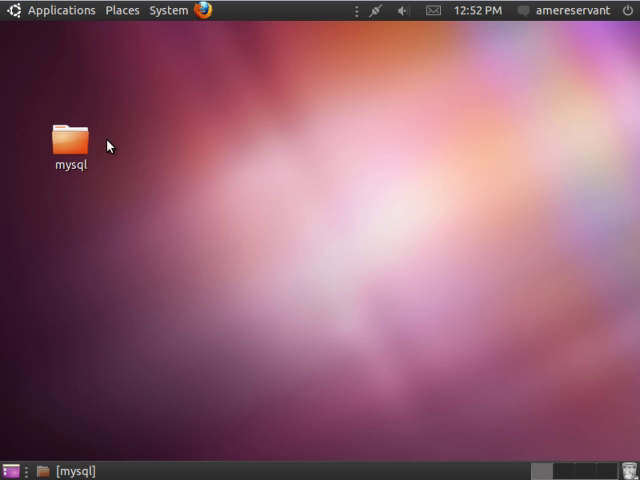
pyautogui.moveTo(90, 148)
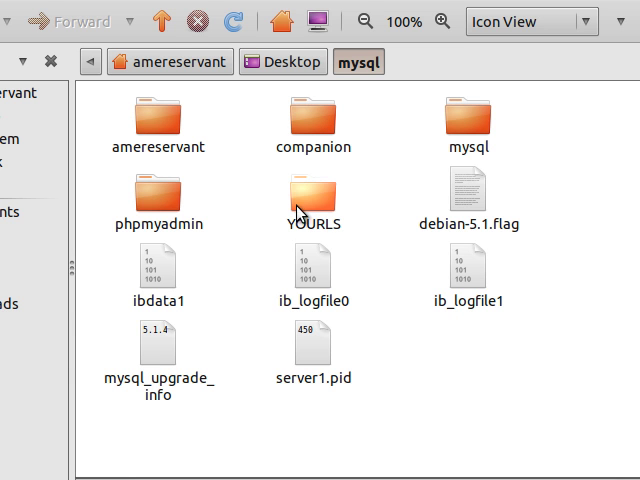
pyautogui.moveTo(510, 144)
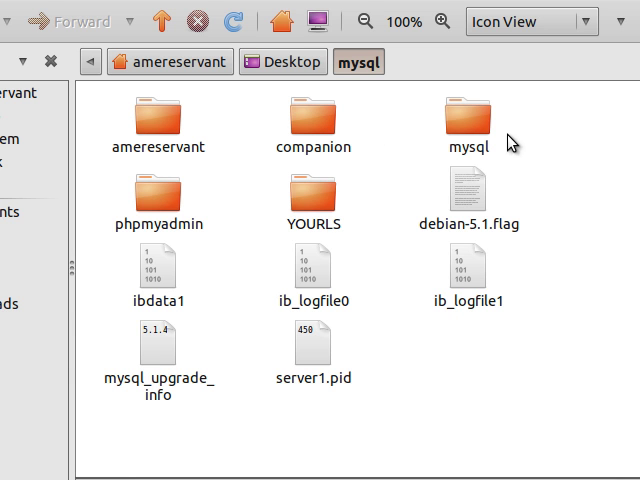
# View the inner mysql subfolder's 69 system table files, then close Nautilus.
pyautogui.doubleClick(464, 122)
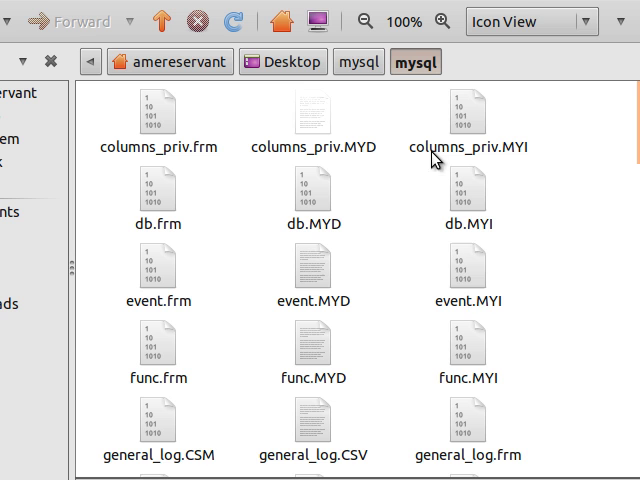
pyautogui.click(568, 26)
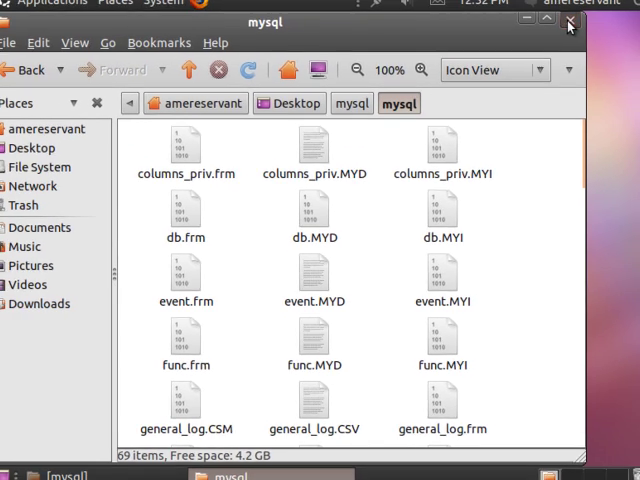
pyautogui.click(568, 20)
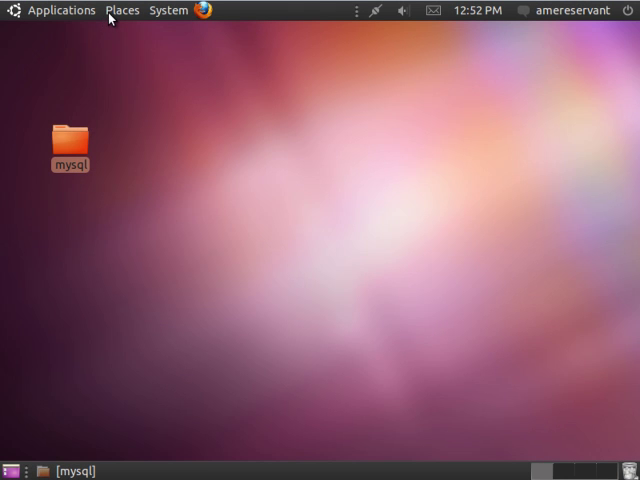
pyautogui.moveTo(122, 10)
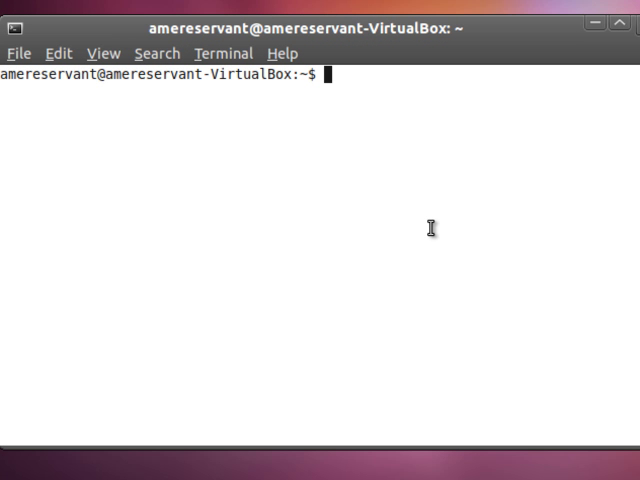
# Become root with sudo -s, move into /var/lib/mysql/ and list it with ls -l.
pyautogui.write('s')
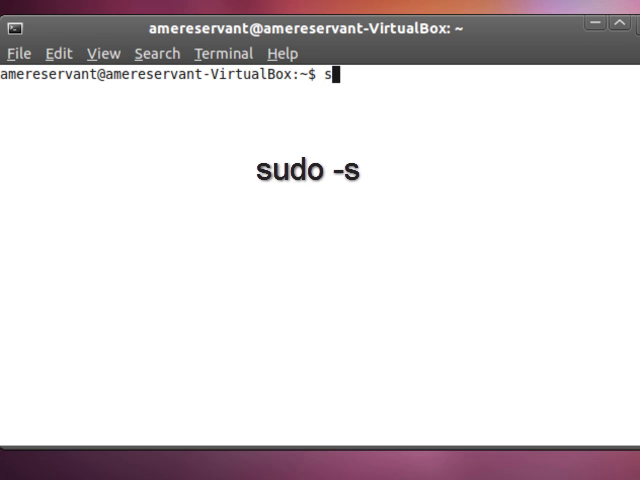
pyautogui.write('udo')
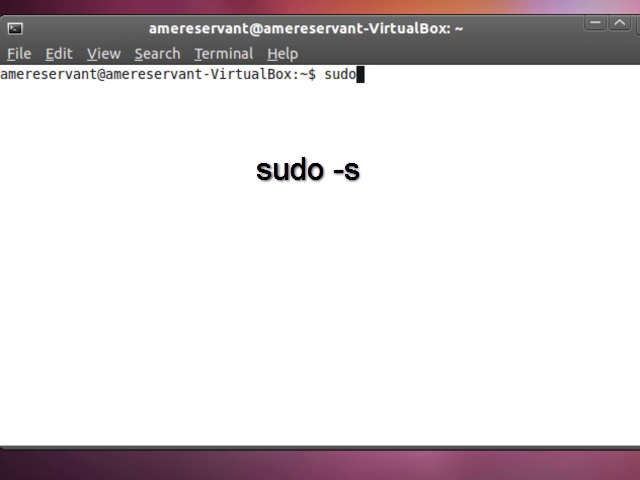
pyautogui.press('Return')
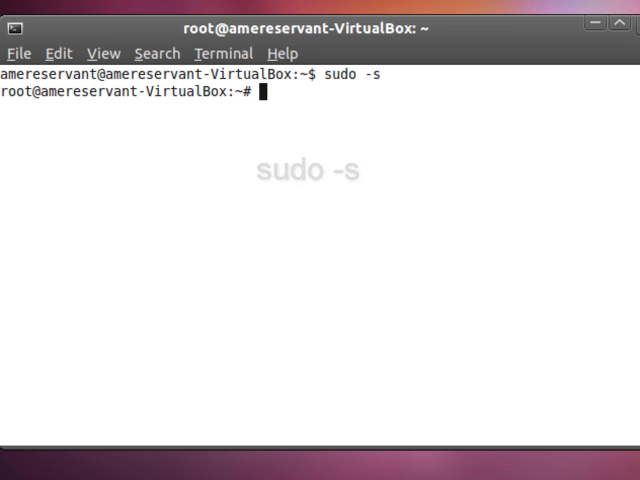
pyautogui.write('cd')
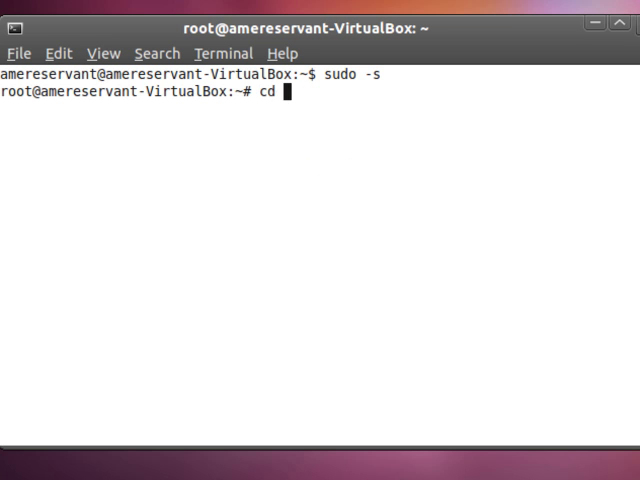
pyautogui.write('/var/lib/mysq')
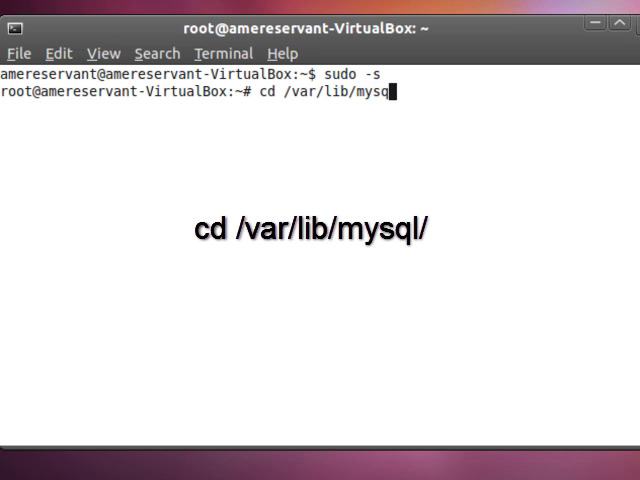
pyautogui.press('Return')
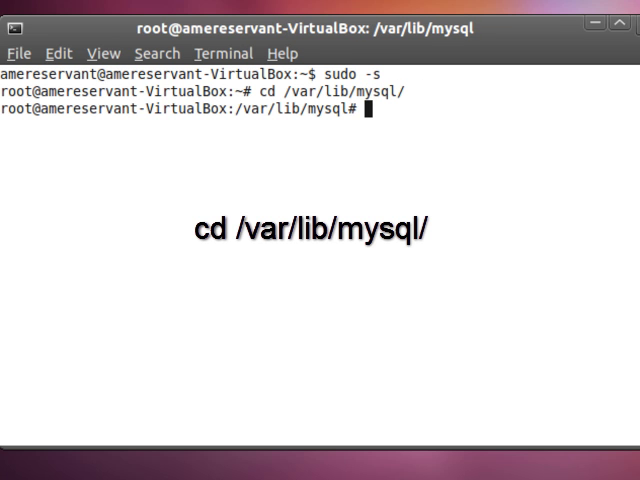
pyautogui.write('ls -l')
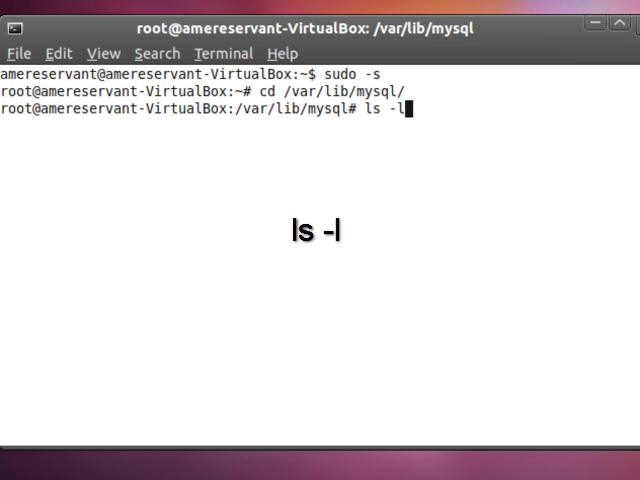
pyautogui.press('Return')
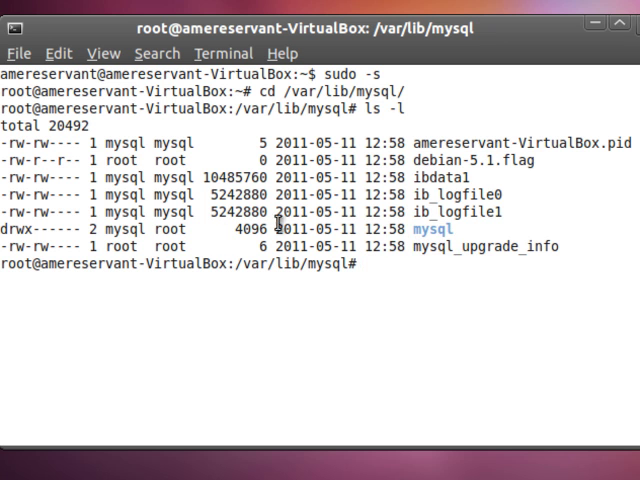
pyautogui.moveTo(390, 264)
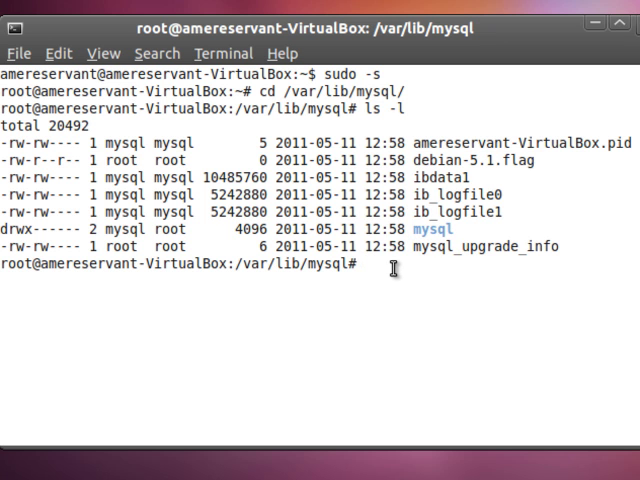
# Run cp -r ~/Desktop/mysql/YOURLS/ ./YOURLS/ to copy the backup into the data directory.
pyautogui.write('co')
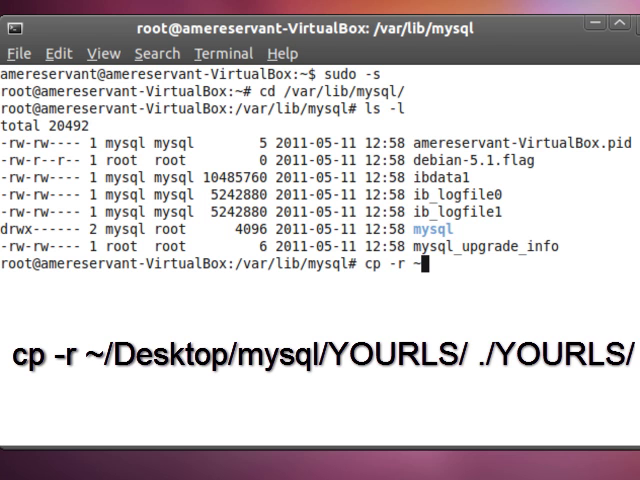
pyautogui.write('~/De')
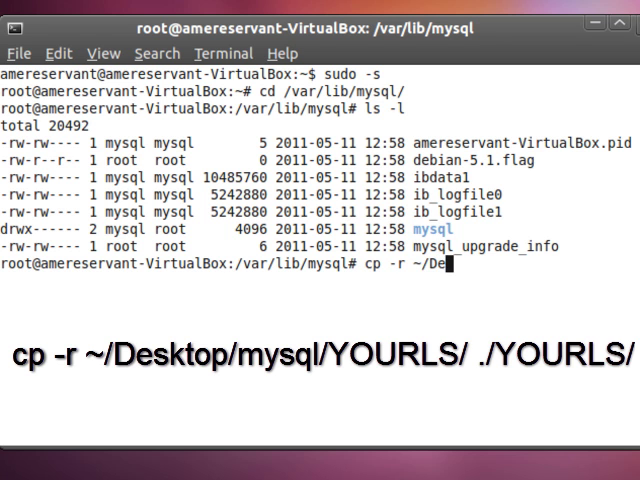
pyautogui.write('sktop/mysq')
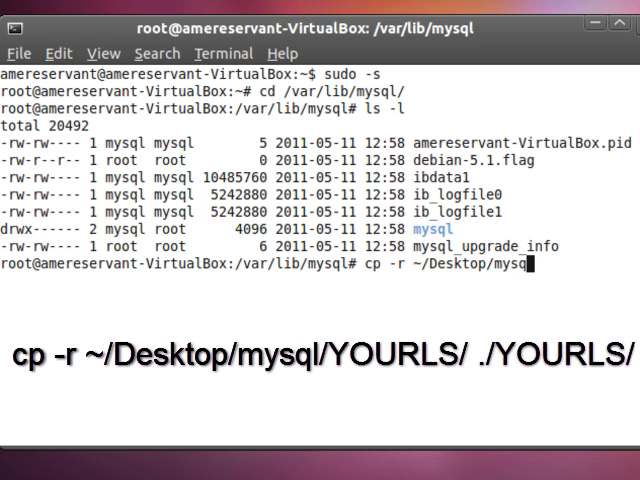
pyautogui.write('/')
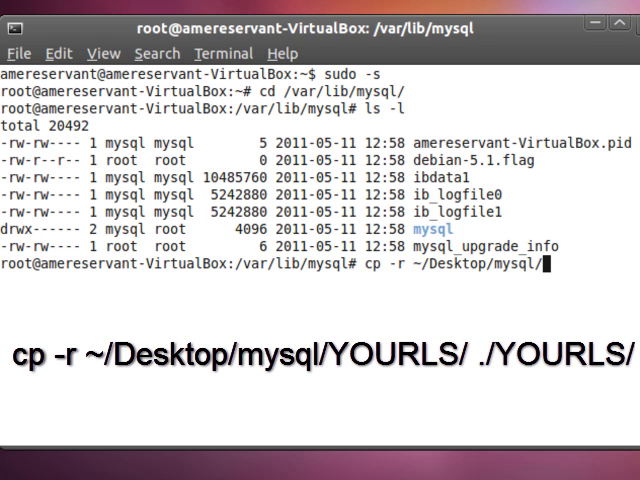
pyautogui.write('YOURLS/')
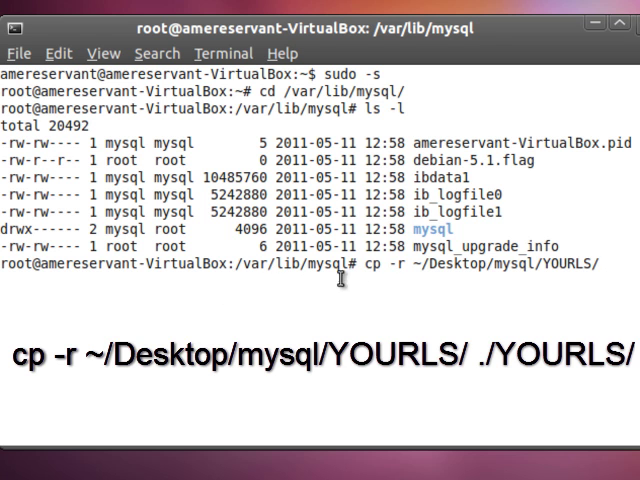
pyautogui.moveTo(556, 320)
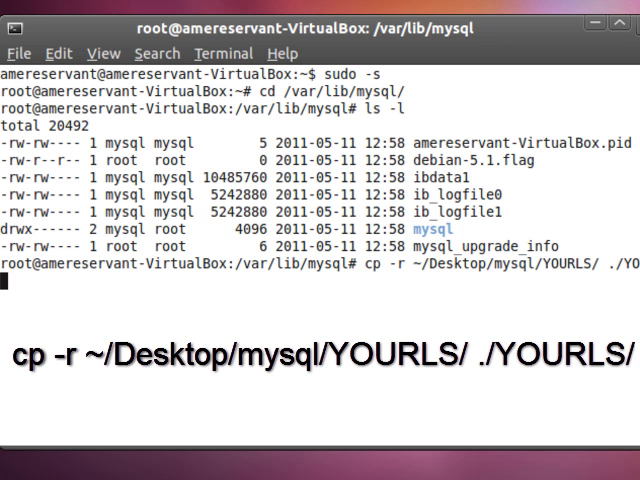
pyautogui.write('RLS/')
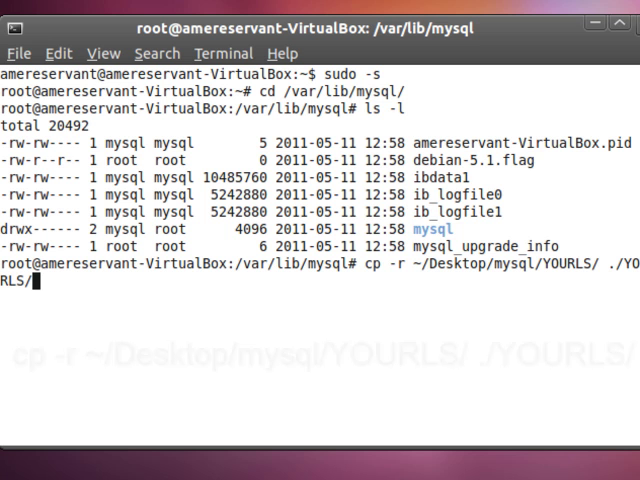
pyautogui.press('Return')
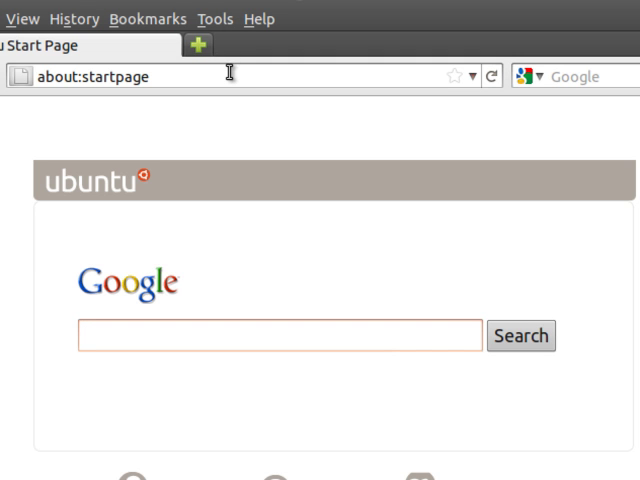
# Browse to localhost/phpmyadmin and select the YOURLS database, which shows no tables.
pyautogui.write('lo')
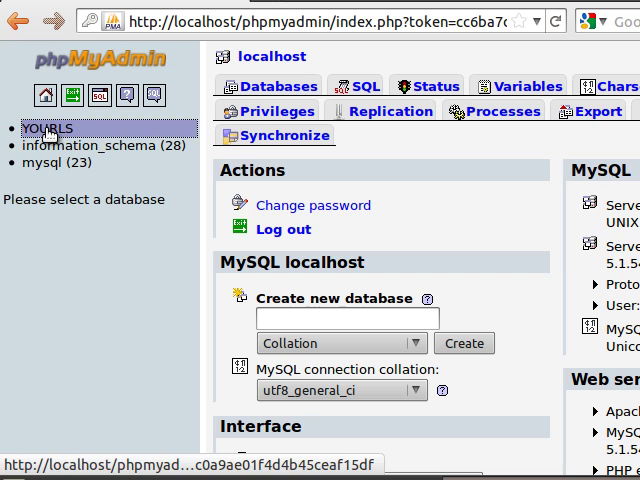
pyautogui.click(40, 128)
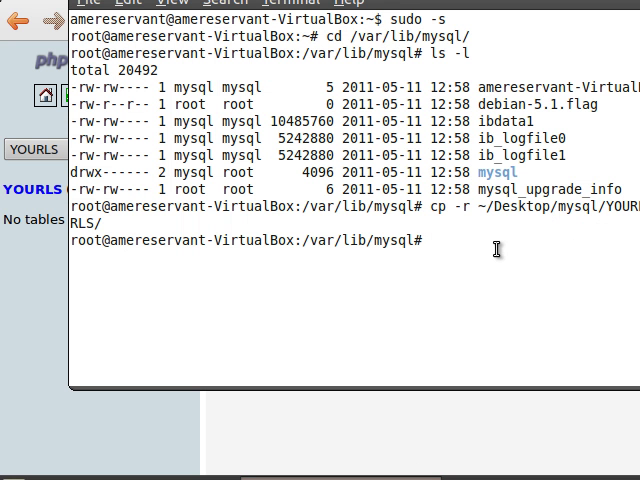
# List the directory to confirm YOURLS is copied, then run chown mysql -R YOURLS.
pyautogui.write('ls')
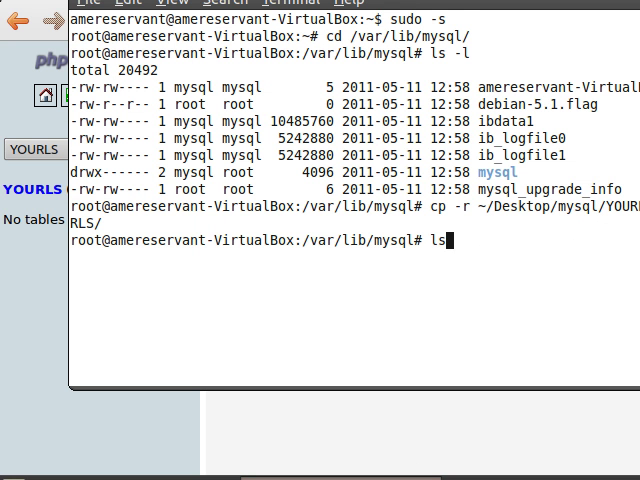
pyautogui.press('Return')
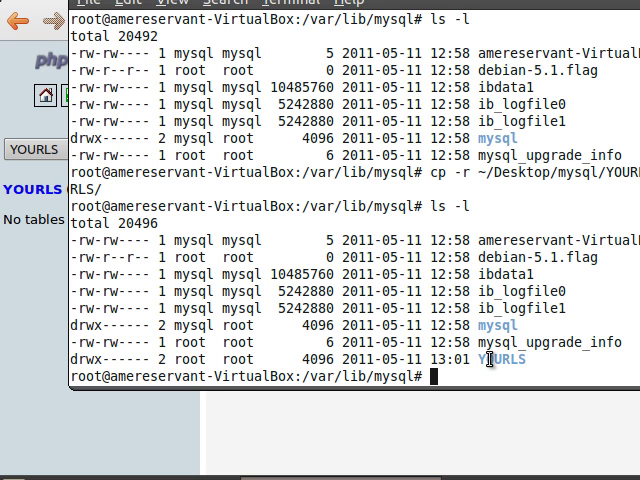
pyautogui.moveTo(516, 398)
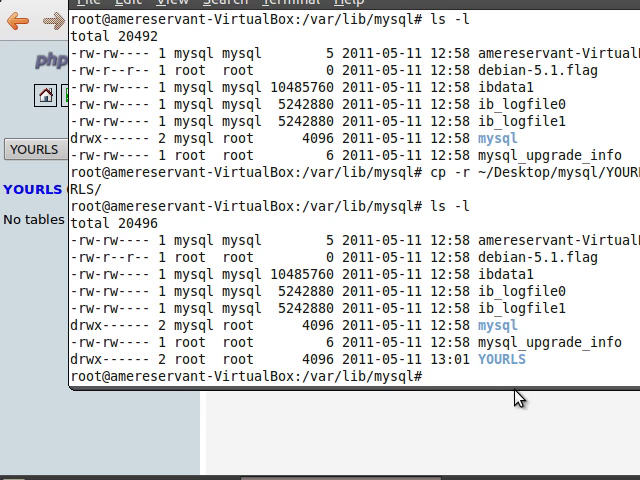
pyautogui.write('chown')
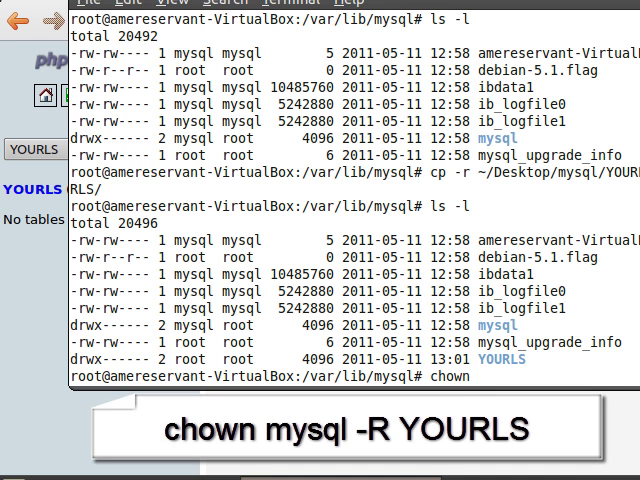
pyautogui.write('mysql')
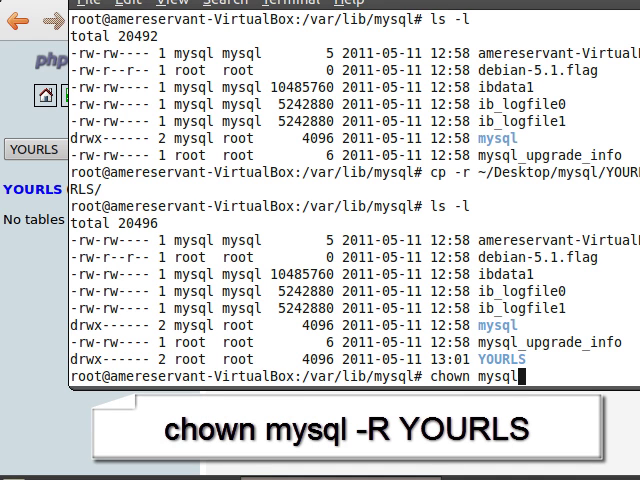
pyautogui.write('-R')
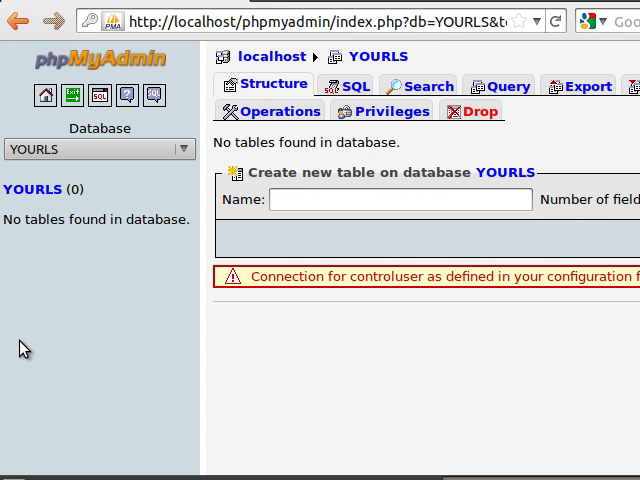
pyautogui.moveTo(50, 204)
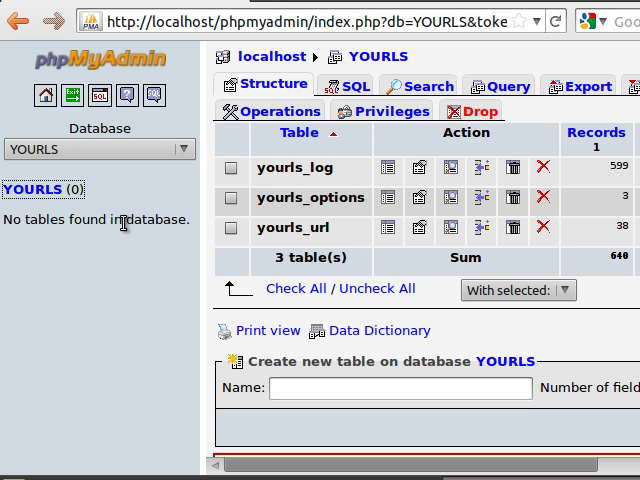
# Reload the YOURLS page so yourls_log, yourls_options and yourls_url appear.
pyautogui.click(232, 228)
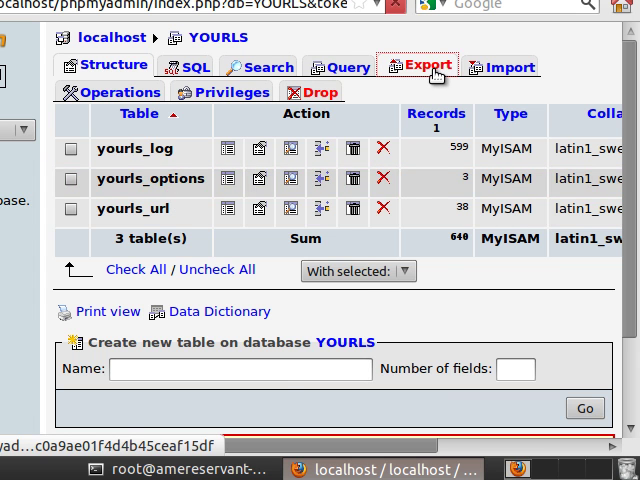
# Go to Export with all three tables in SQL format, down to the Save as file section.
pyautogui.click(424, 64)
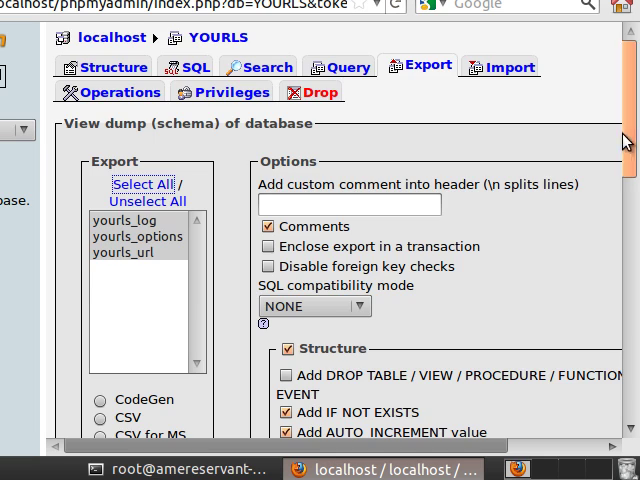
pyautogui.scroll(-3)
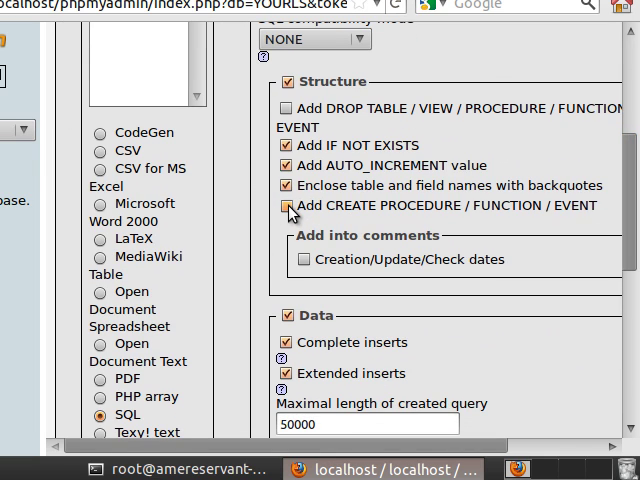
pyautogui.scroll(-3)
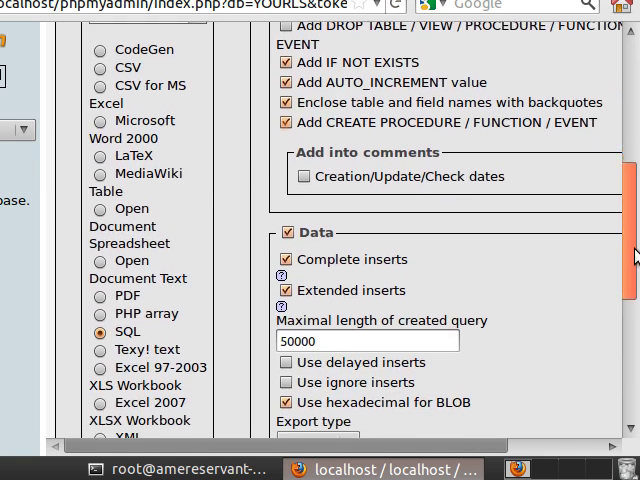
pyautogui.scroll(-3)
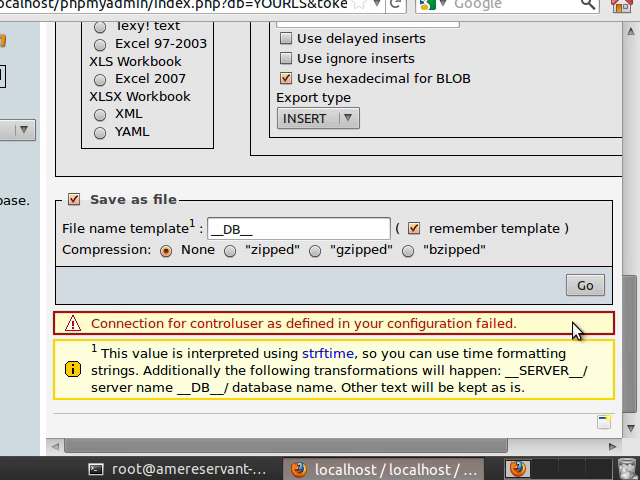
# Run the export and save YOURLS.sql (about 99.6 KB) to Downloads.
pyautogui.click(584, 284)
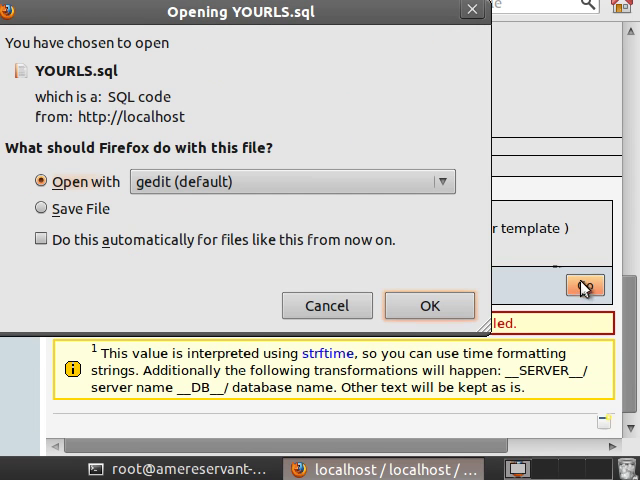
pyautogui.click(40, 208)
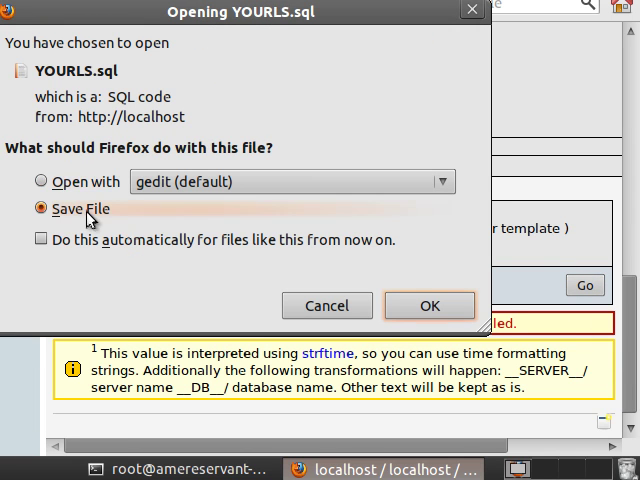
pyautogui.click(428, 304)
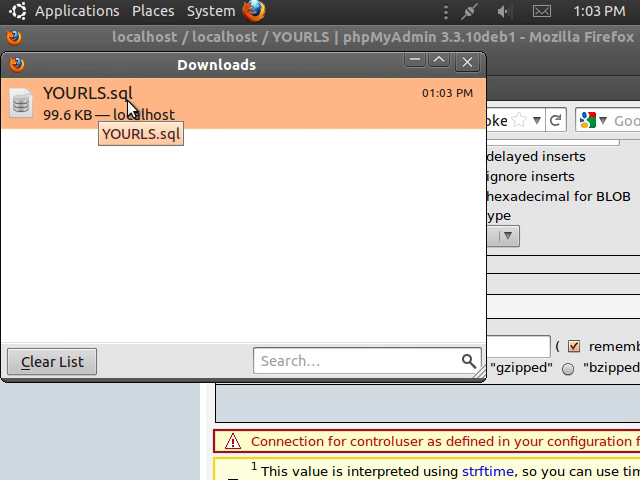
pyautogui.click(468, 64)
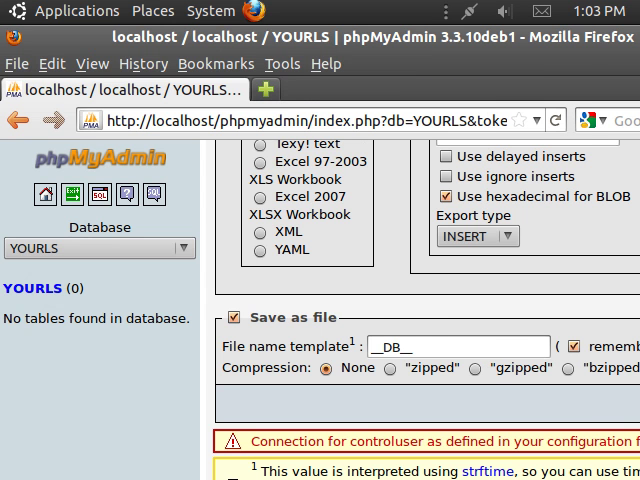
# Show the Downloads folder via Places and select the saved YOURLS.sql.
pyautogui.click(152, 12)
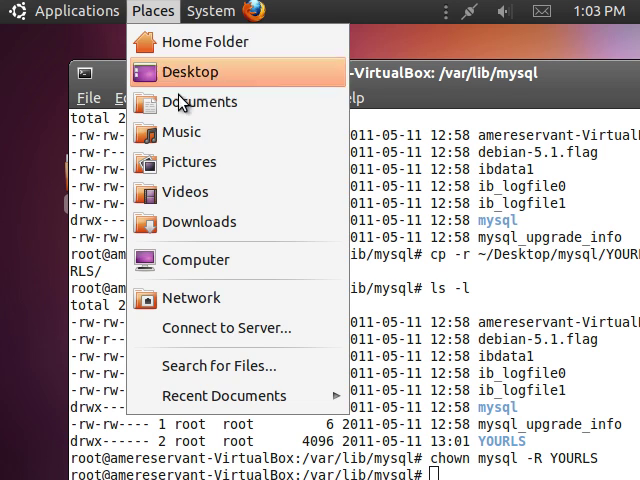
pyautogui.click(196, 222)
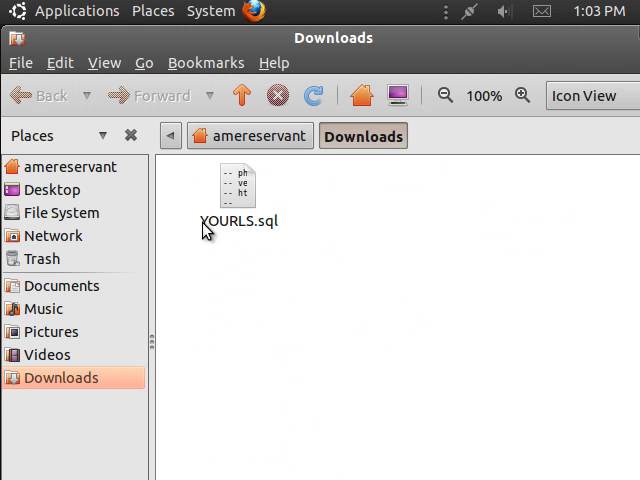
pyautogui.click(238, 196)
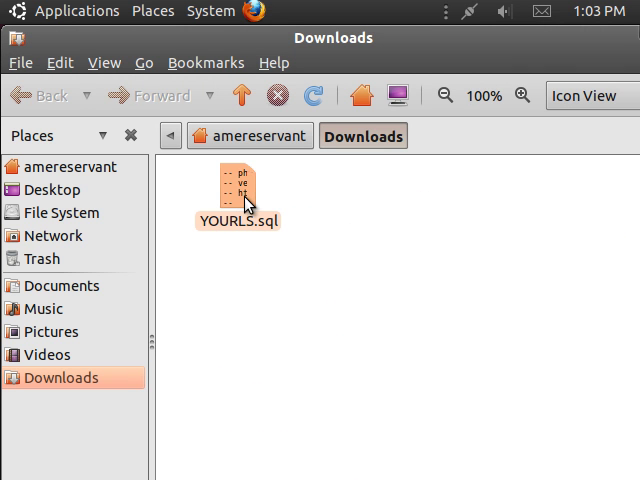